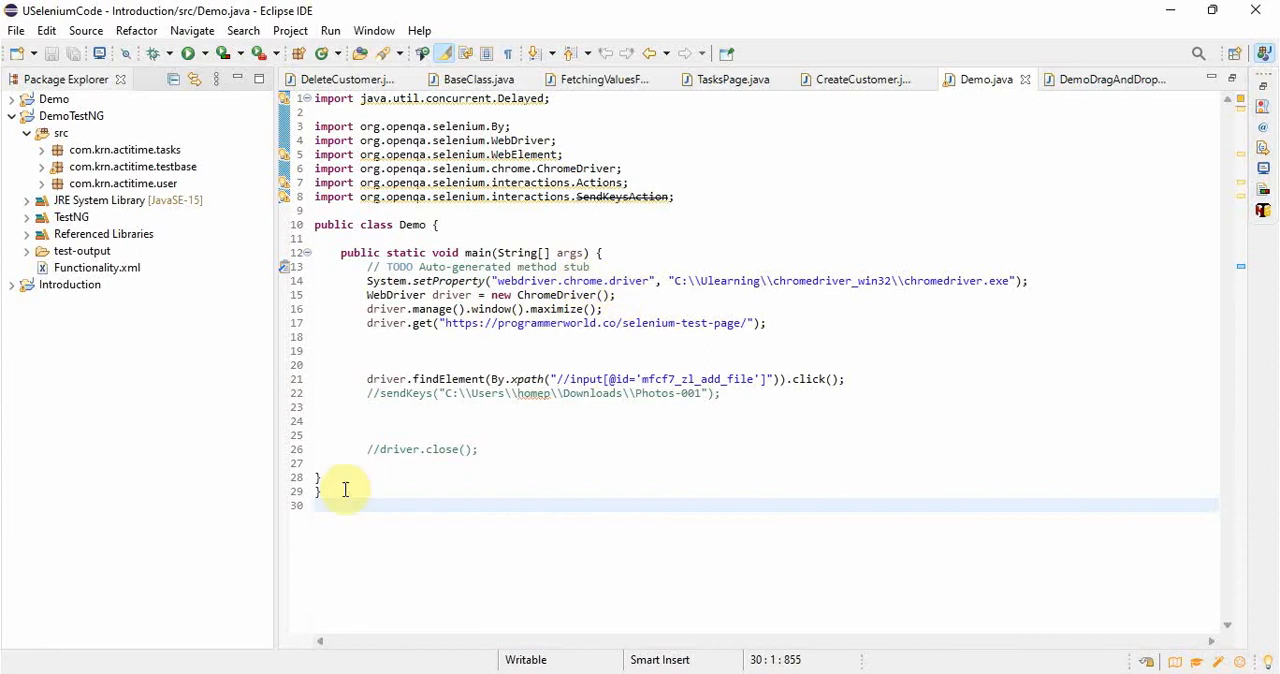
mouse_move(552, 360)
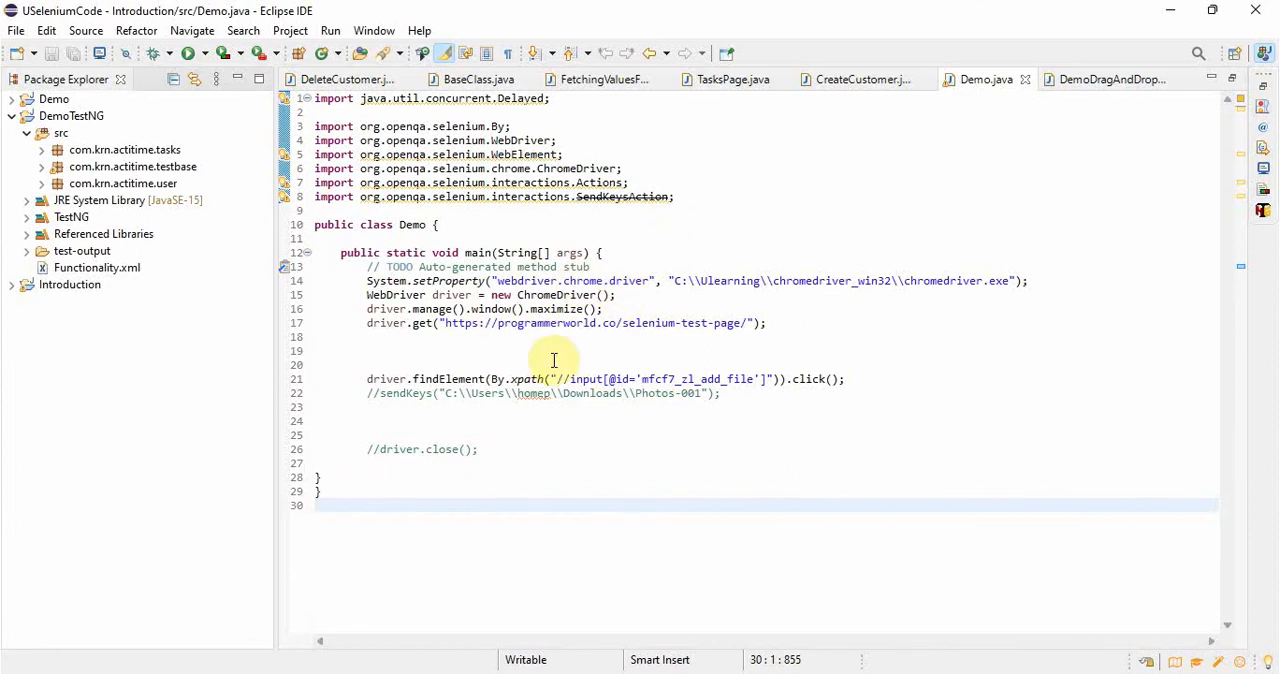
- Show the Console output of the Demo run with the ChromeDriver stack trace
left_click(316, 504)
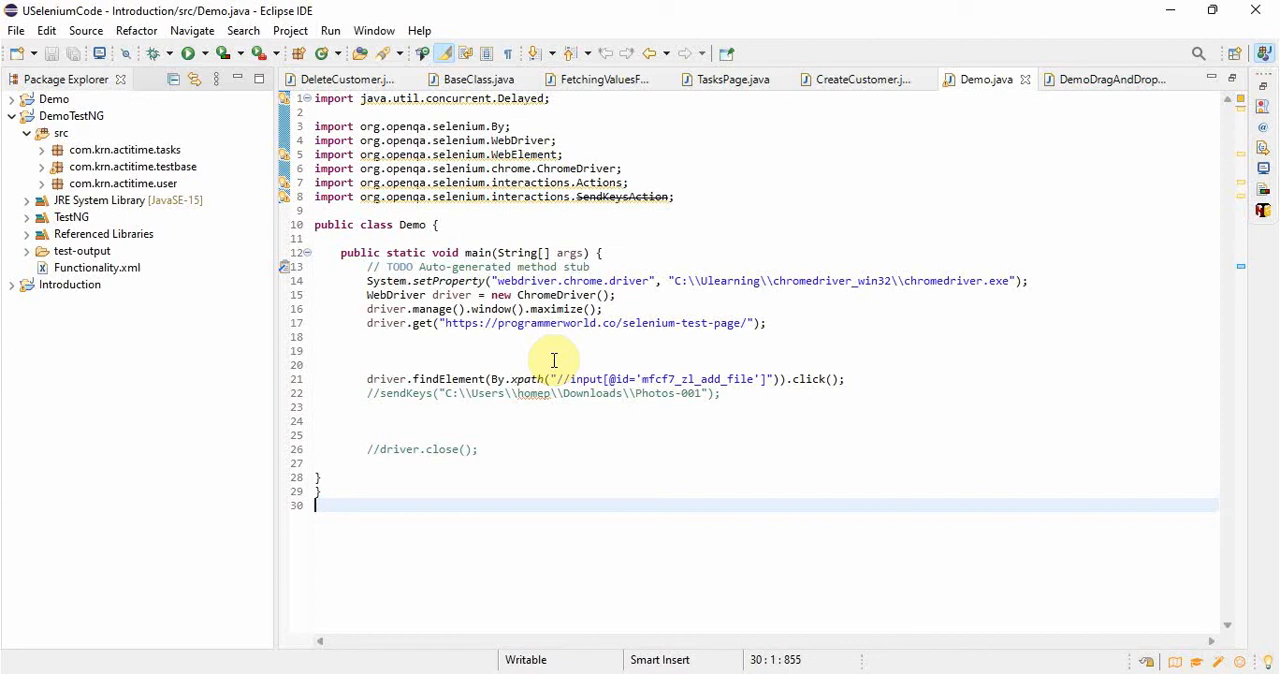
mouse_move(774, 304)
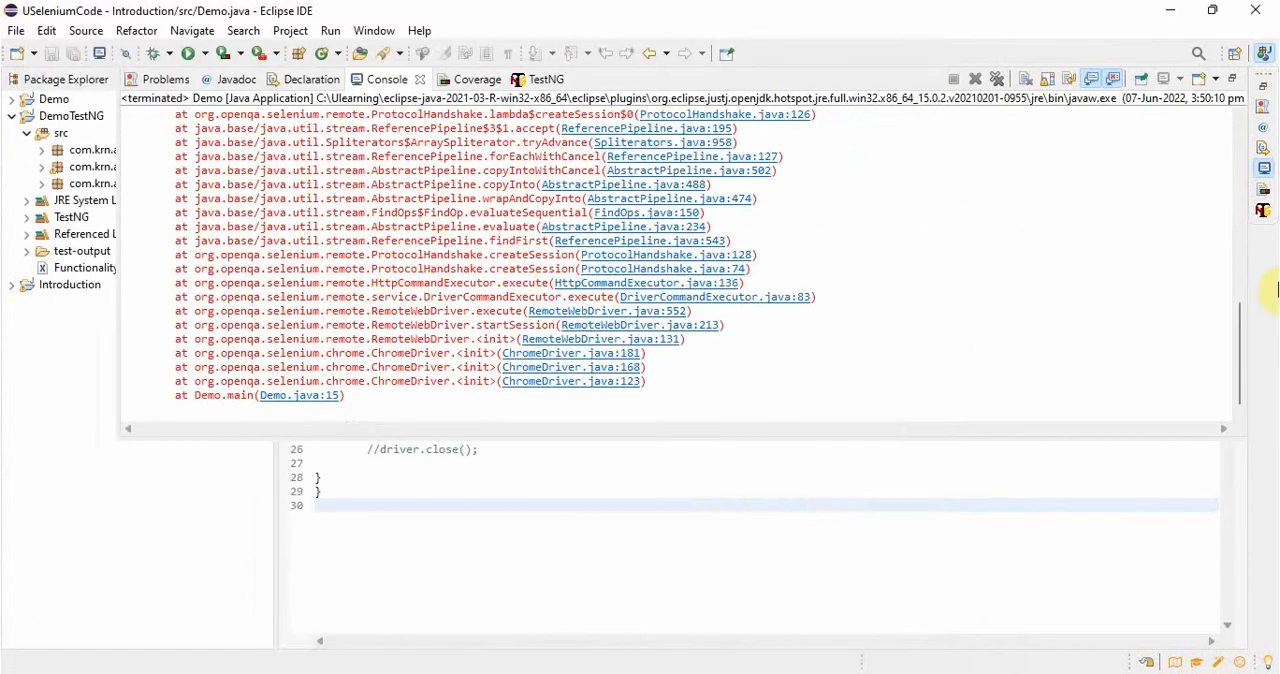
- Scroll the Console to the SessionNotCreatedException: ChromeDriver 100 vs Chrome 102
scroll("up", 3)
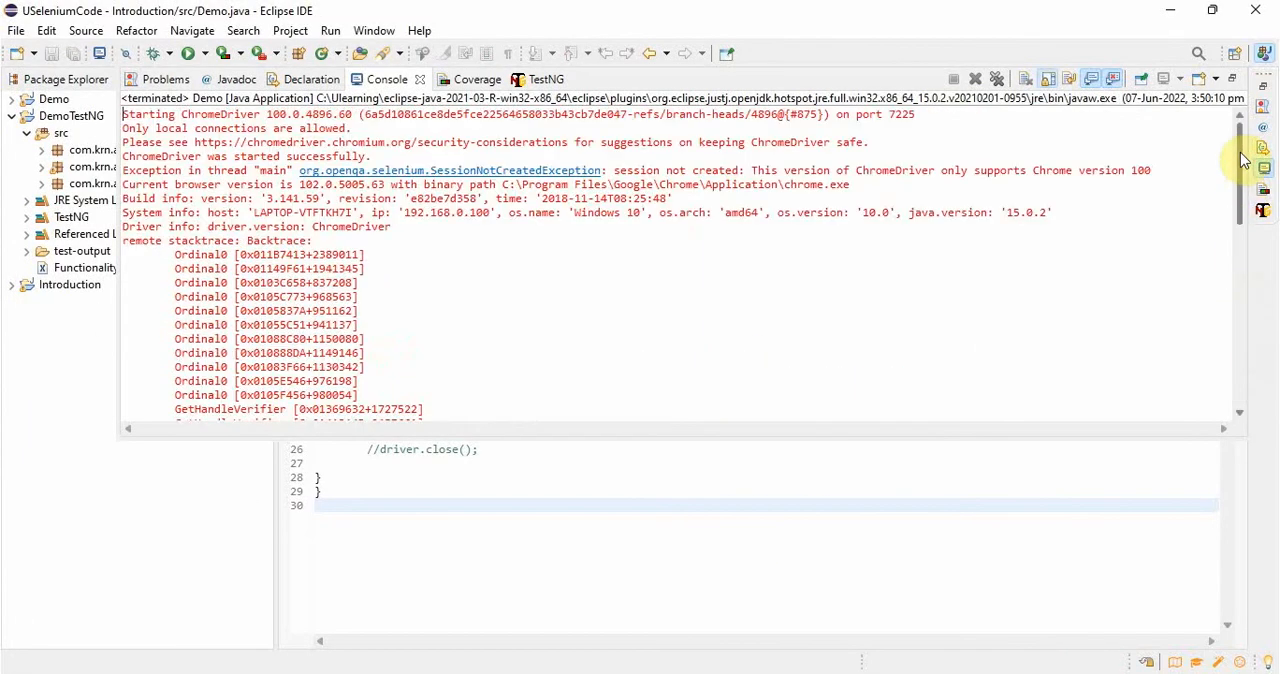
mouse_move(830, 164)
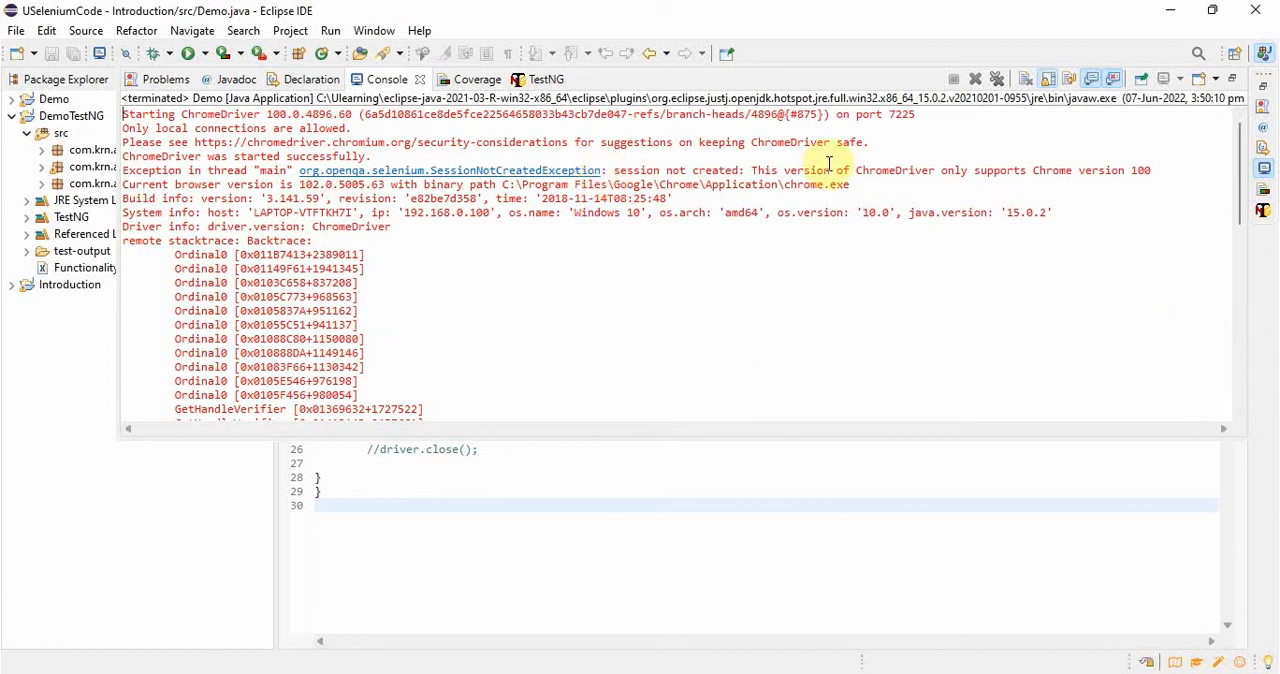
mouse_move(950, 176)
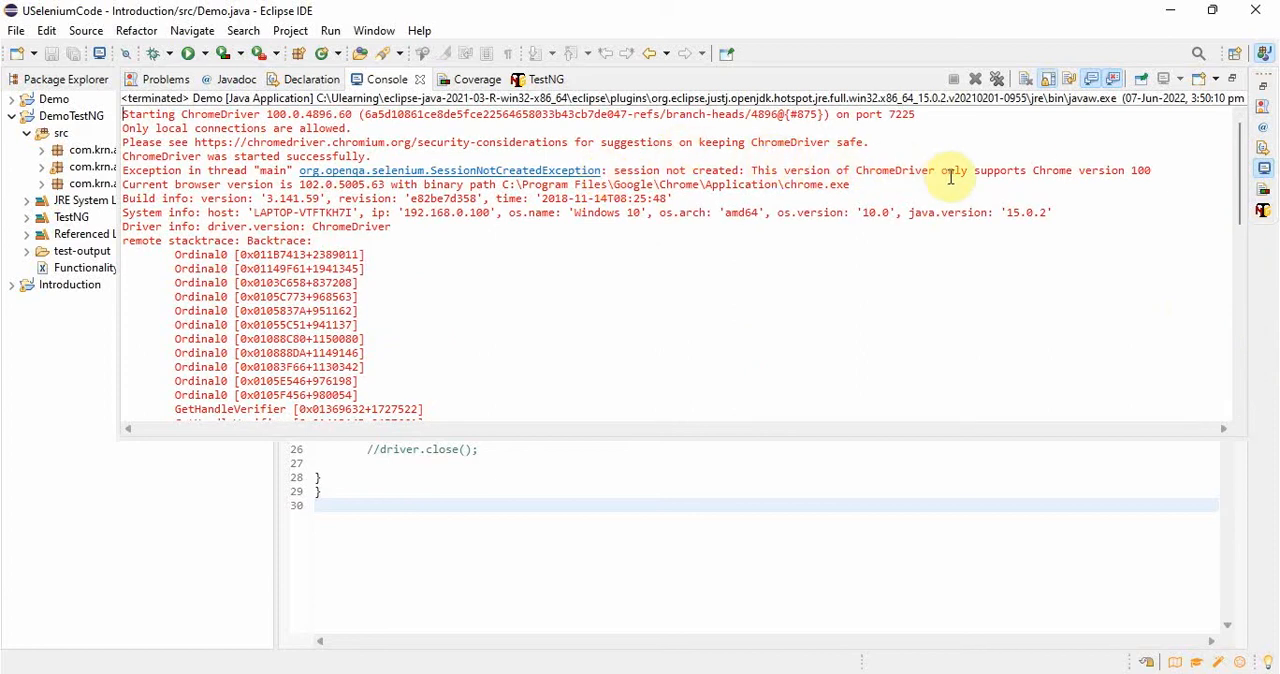
mouse_move(990, 190)
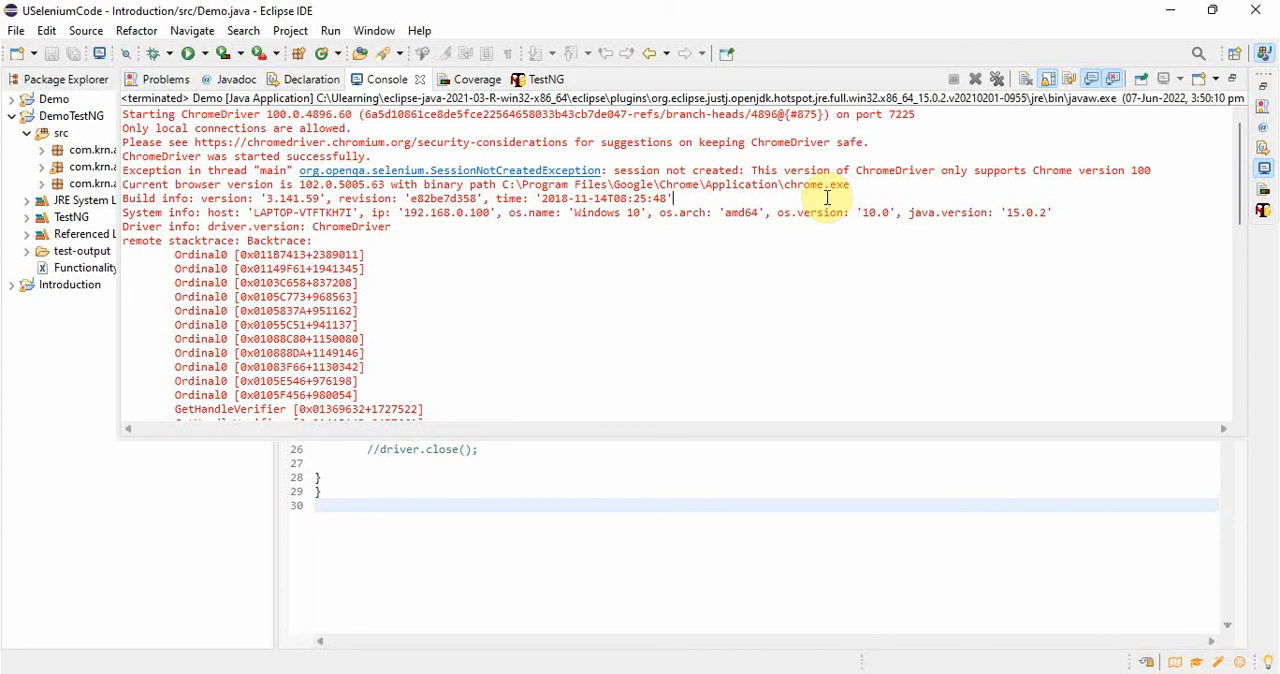
mouse_move(720, 190)
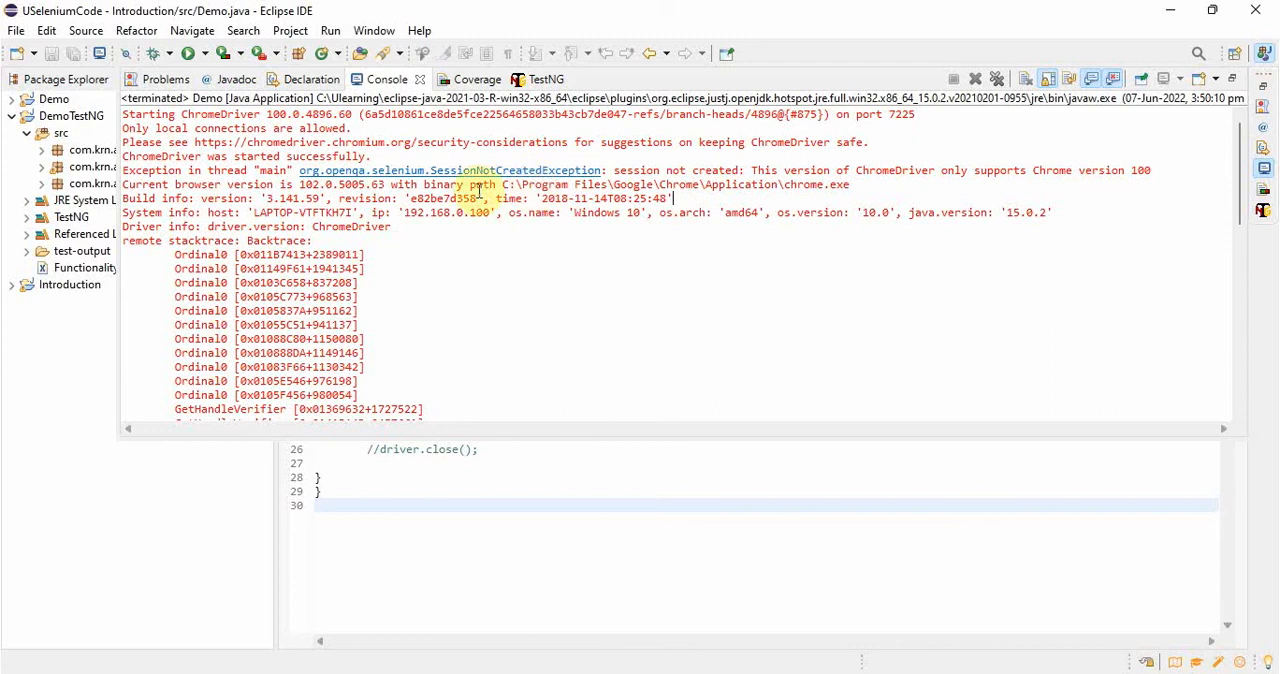
mouse_move(788, 176)
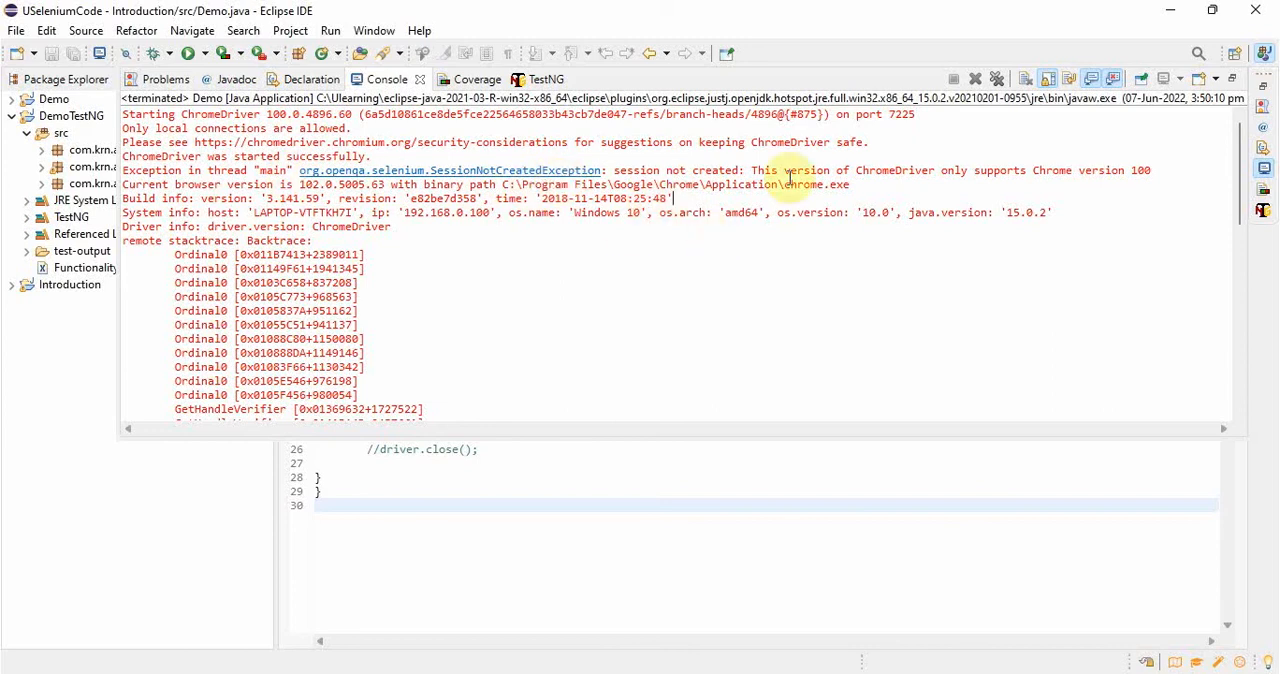
mouse_move(784, 198)
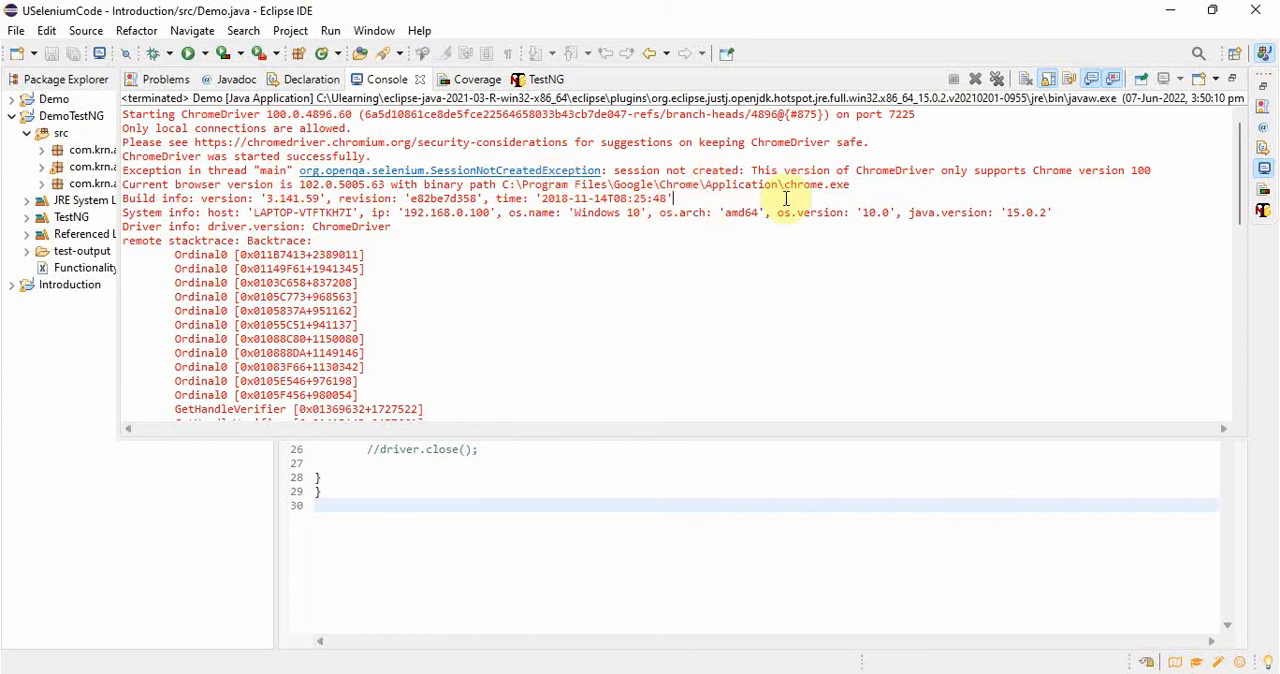
mouse_move(1128, 164)
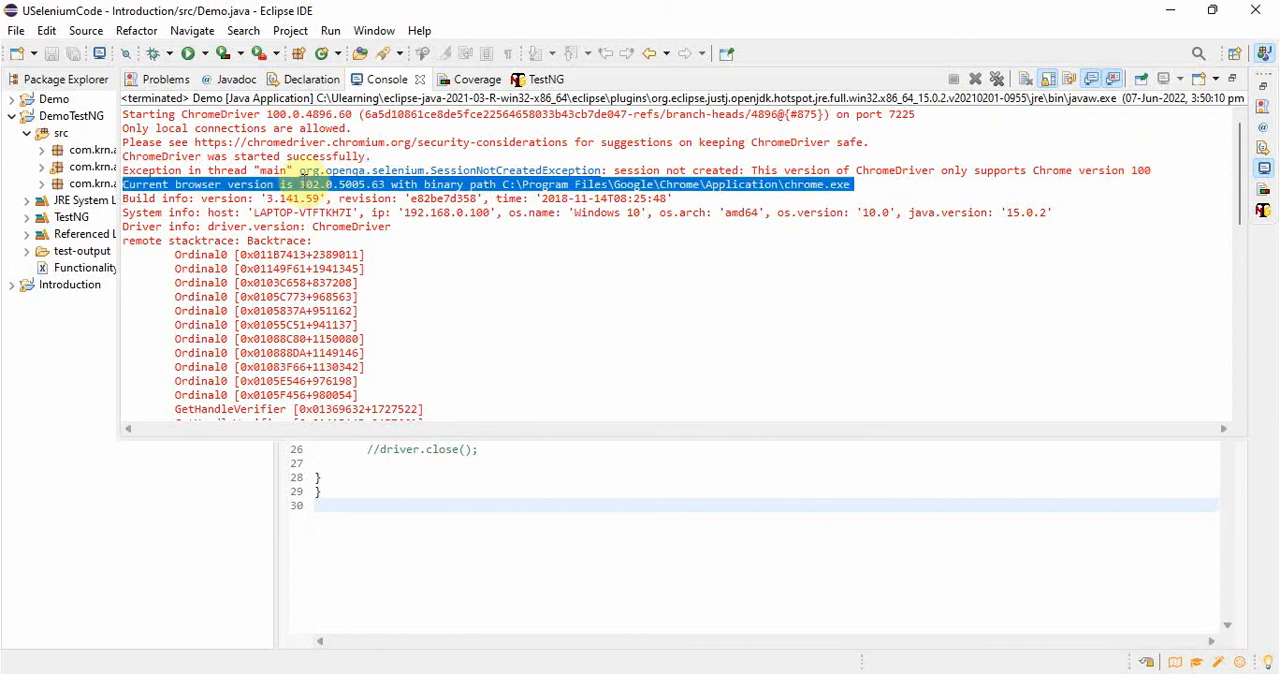
mouse_move(582, 374)
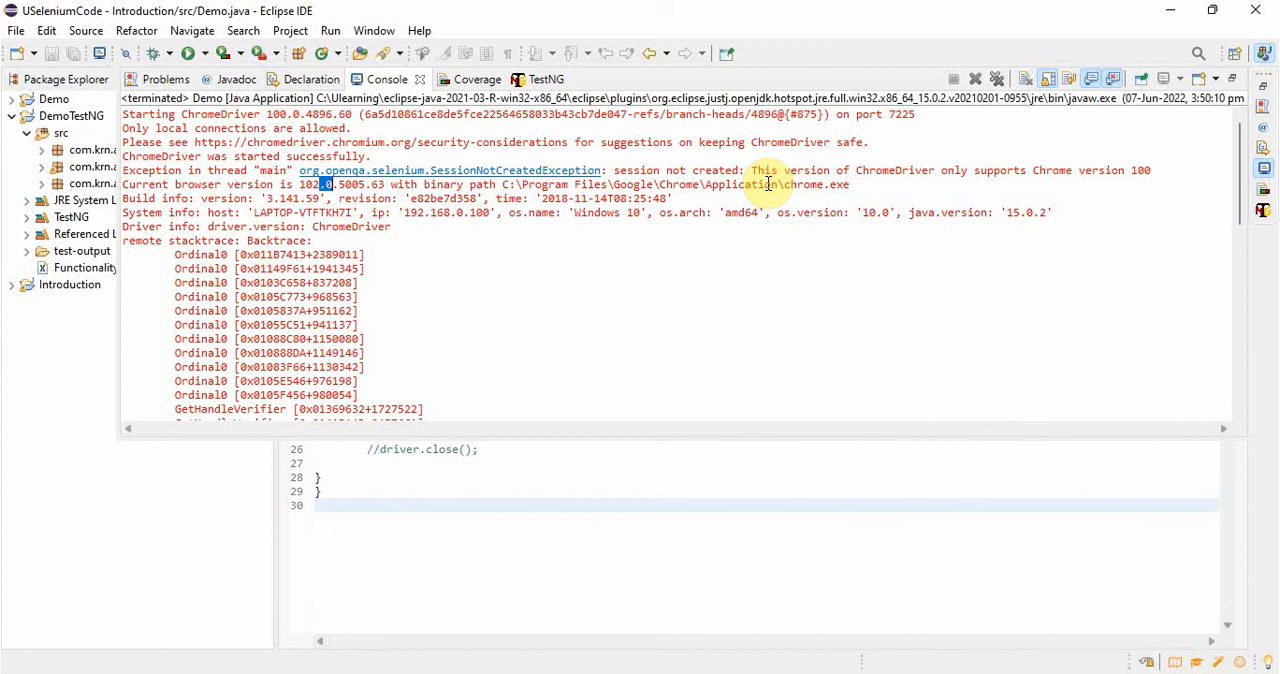
mouse_move(690, 234)
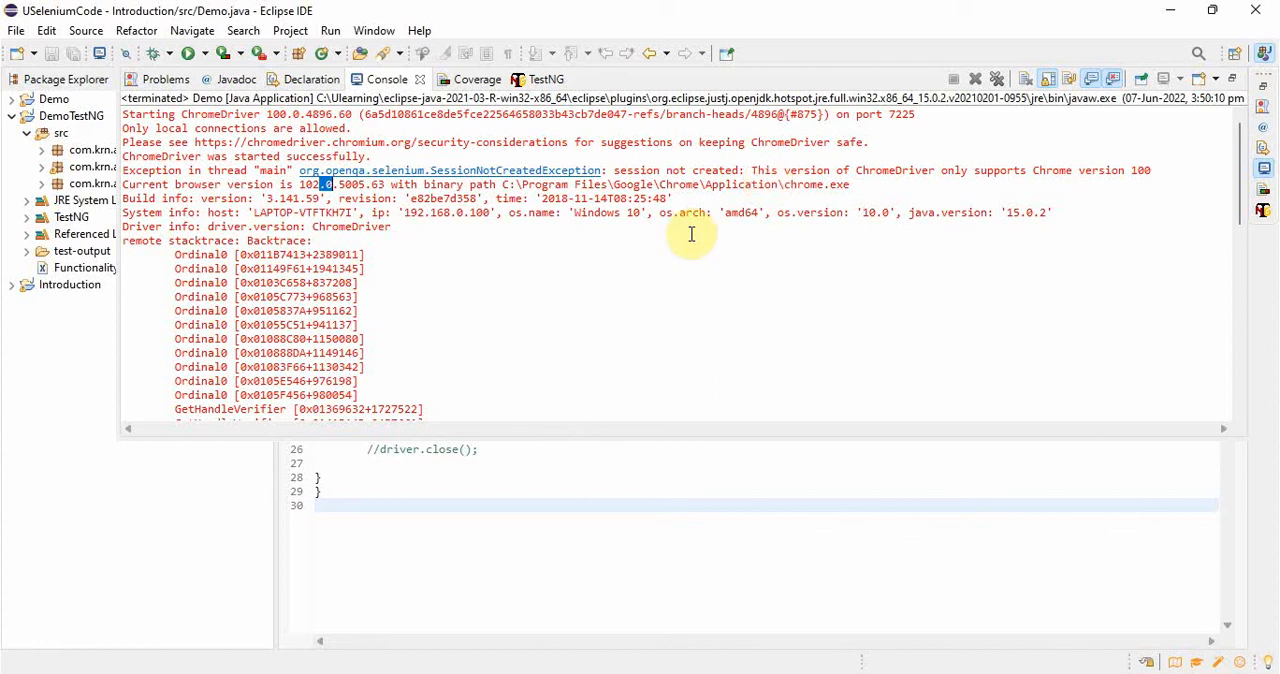
mouse_move(710, 212)
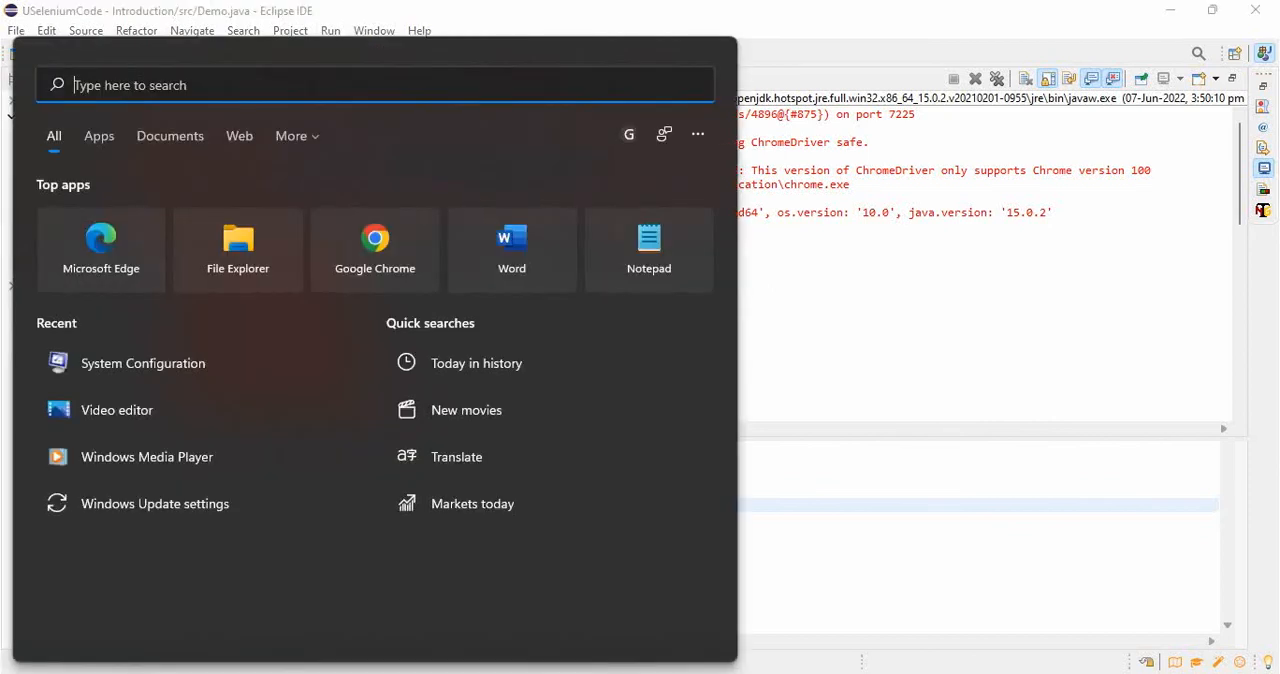
- Search the Start menu for 'ms' to find System Configuration
type("ms")
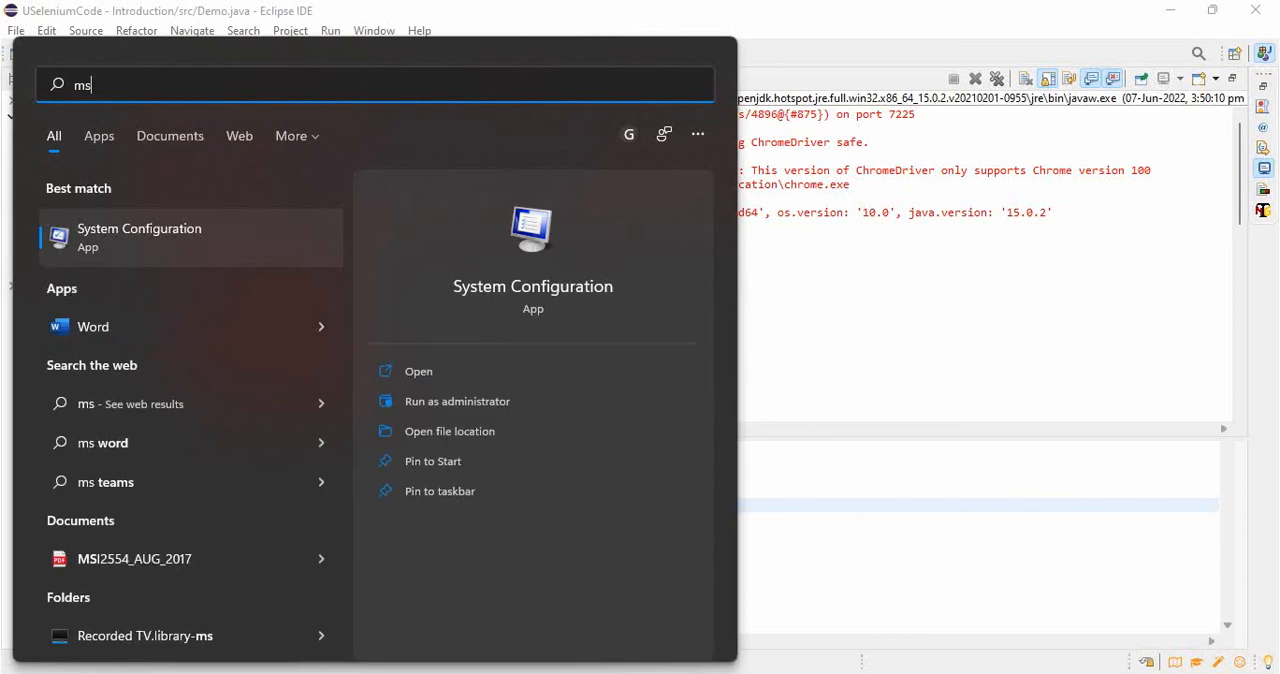
mouse_move(198, 318)
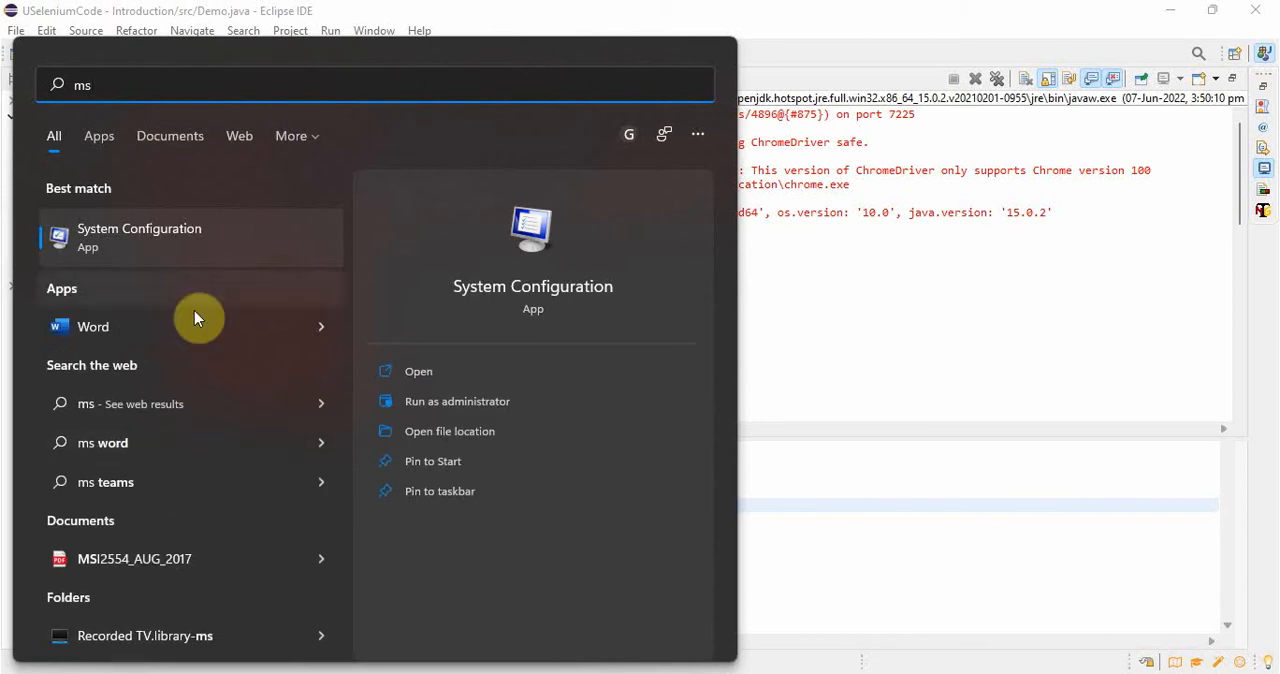
mouse_move(404, 248)
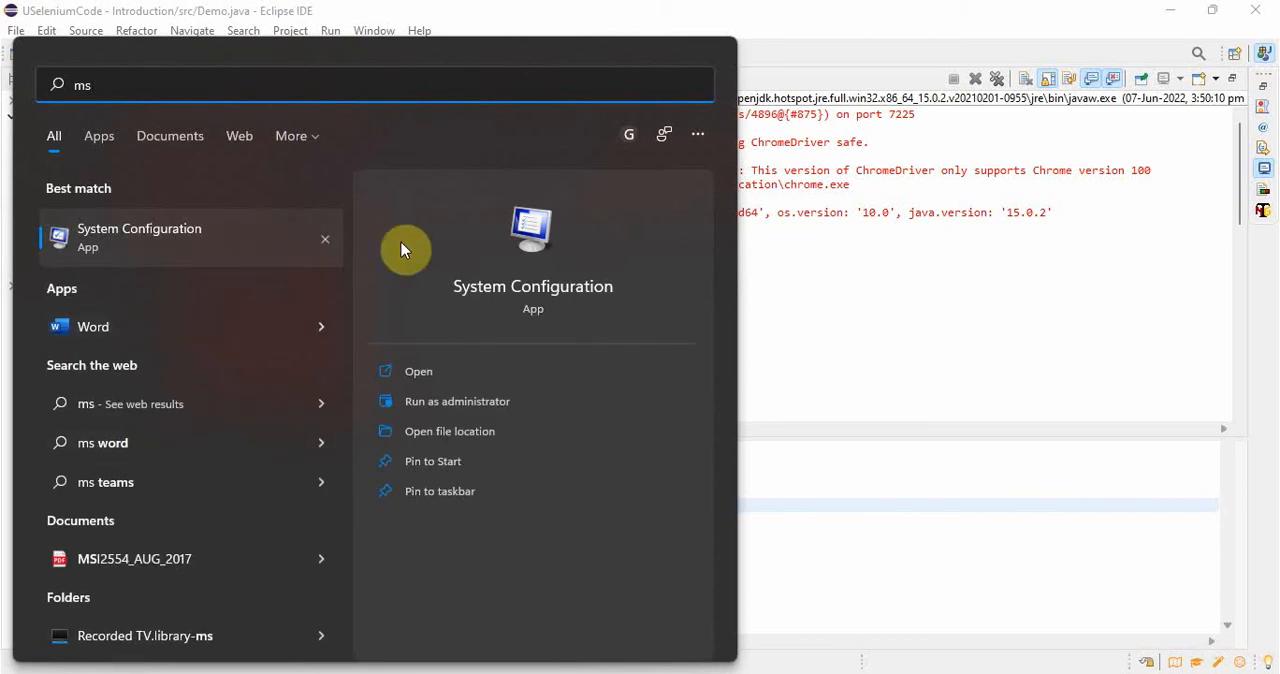
mouse_move(530, 256)
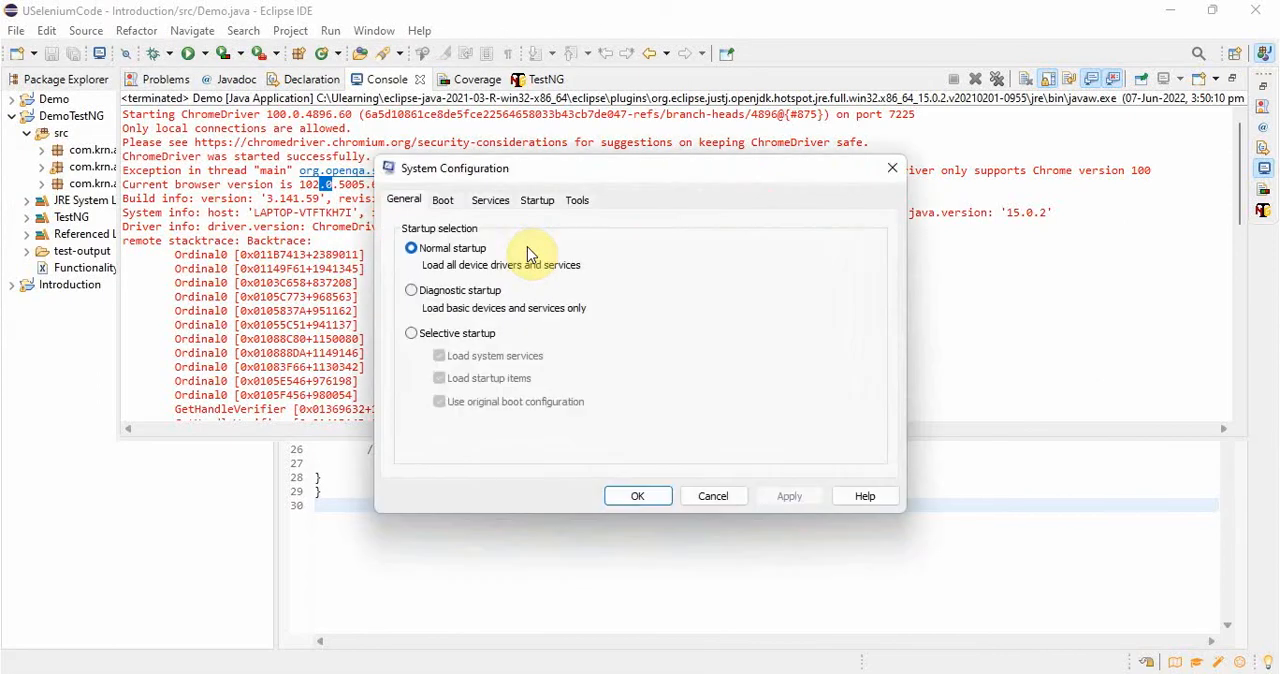
- Show the Services list in System Configuration with the Google services
left_click(490, 200)
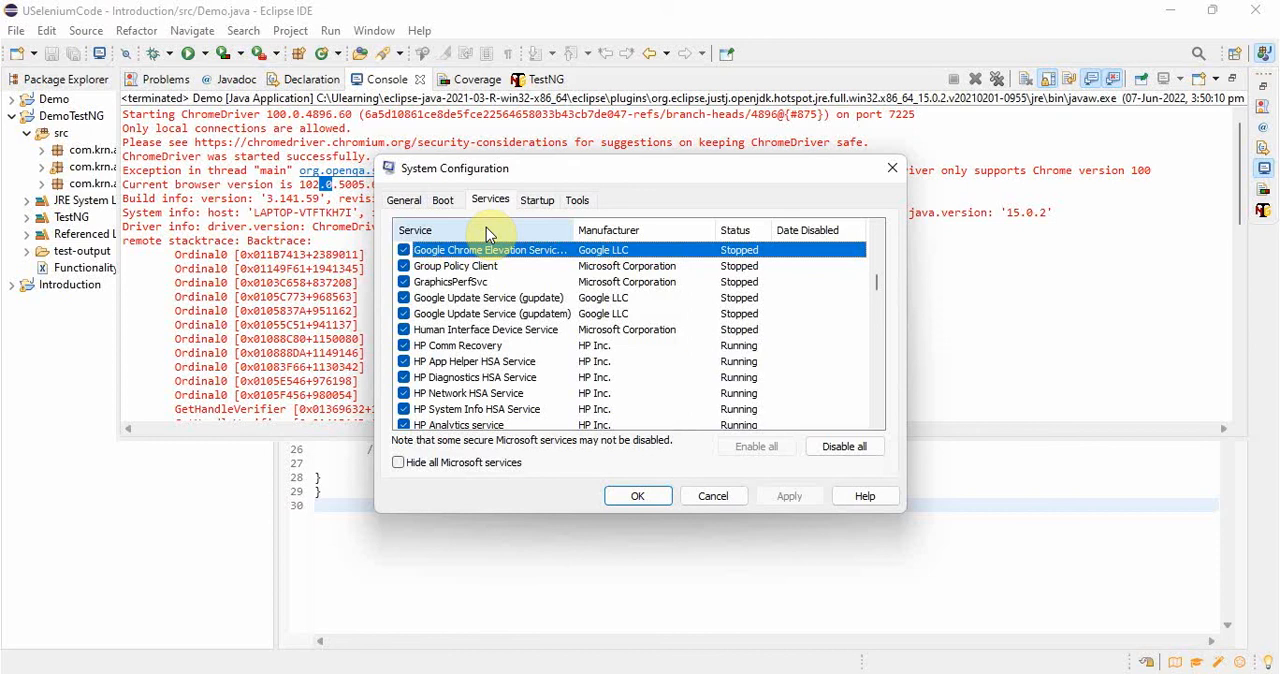
mouse_move(480, 304)
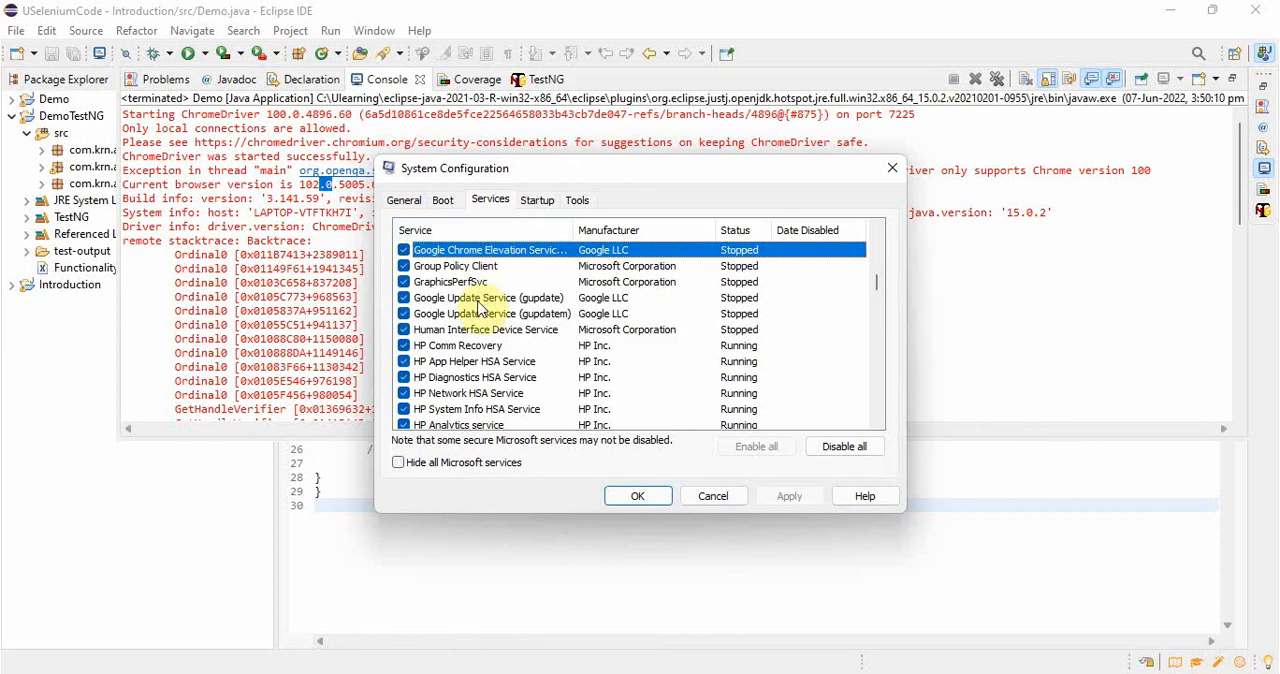
- Disable the Google Update services (gupdate, gupdatem), apply, and reach the restart prompt
left_click(488, 296)
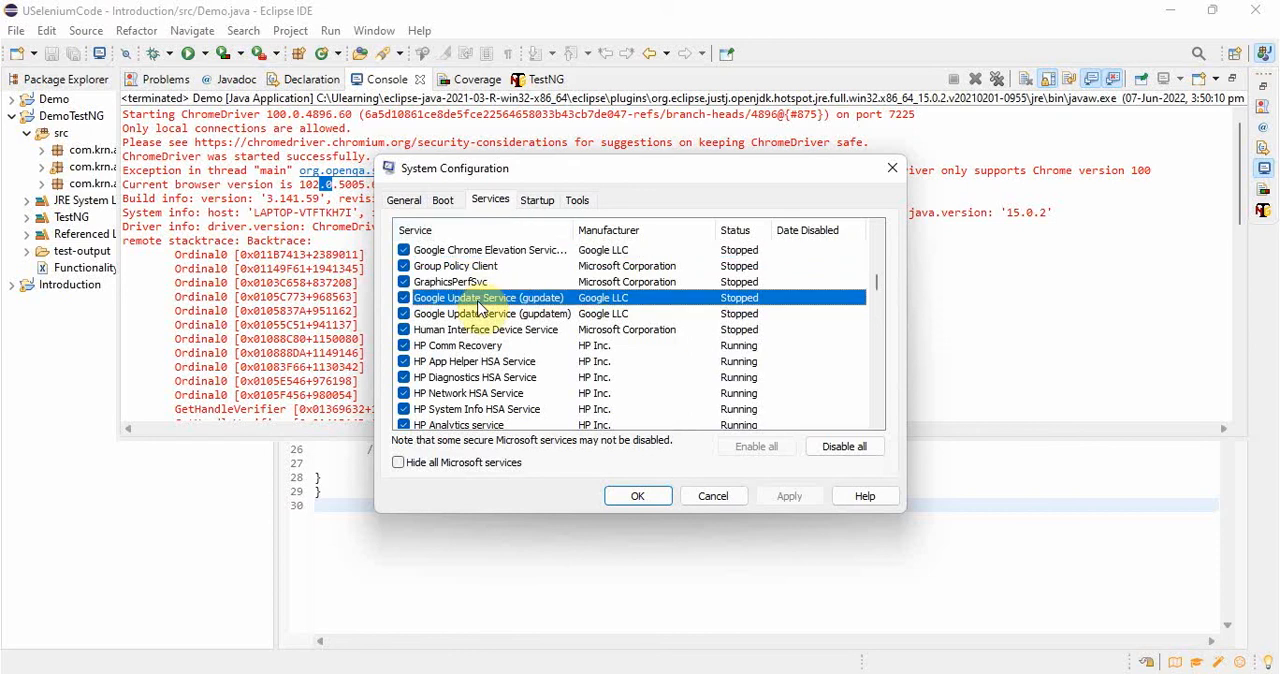
mouse_move(536, 318)
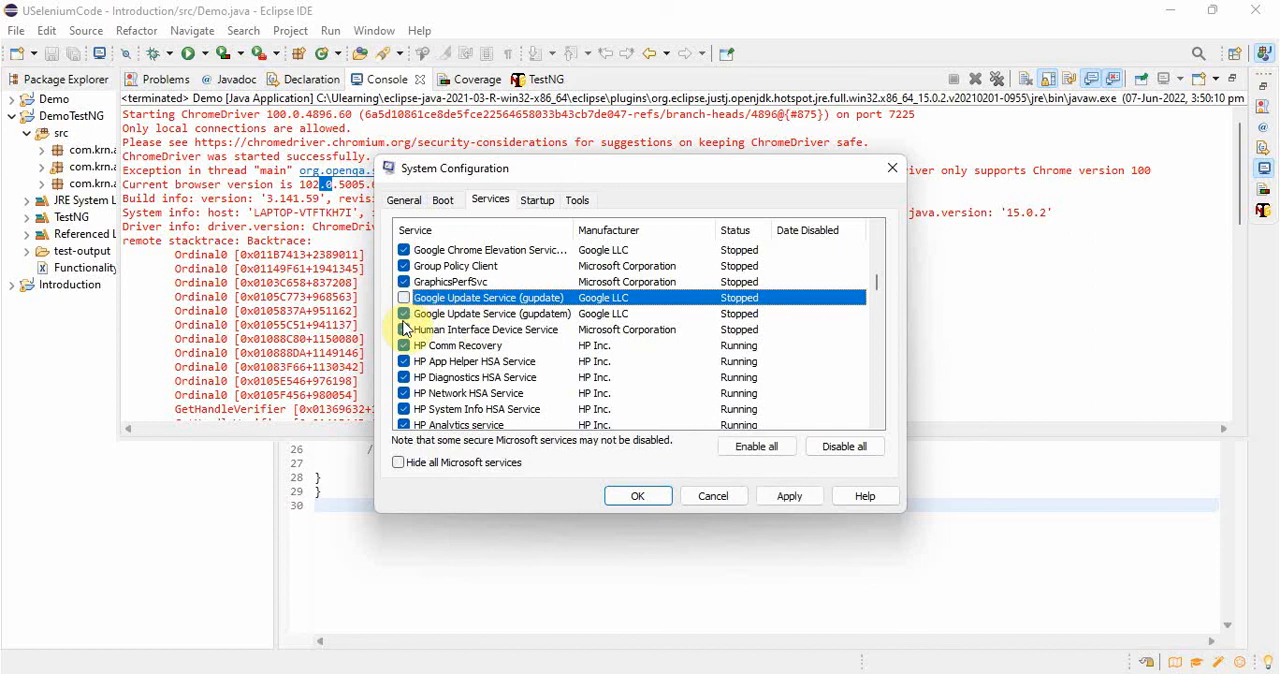
mouse_move(540, 312)
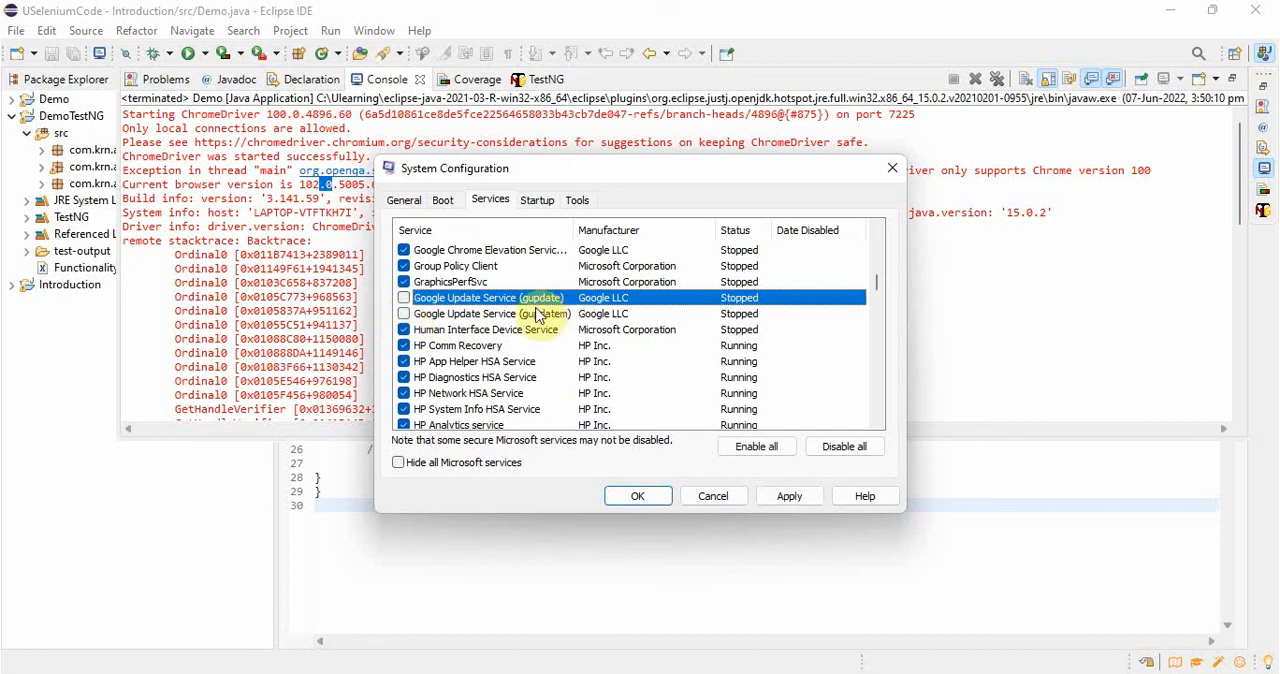
mouse_move(556, 308)
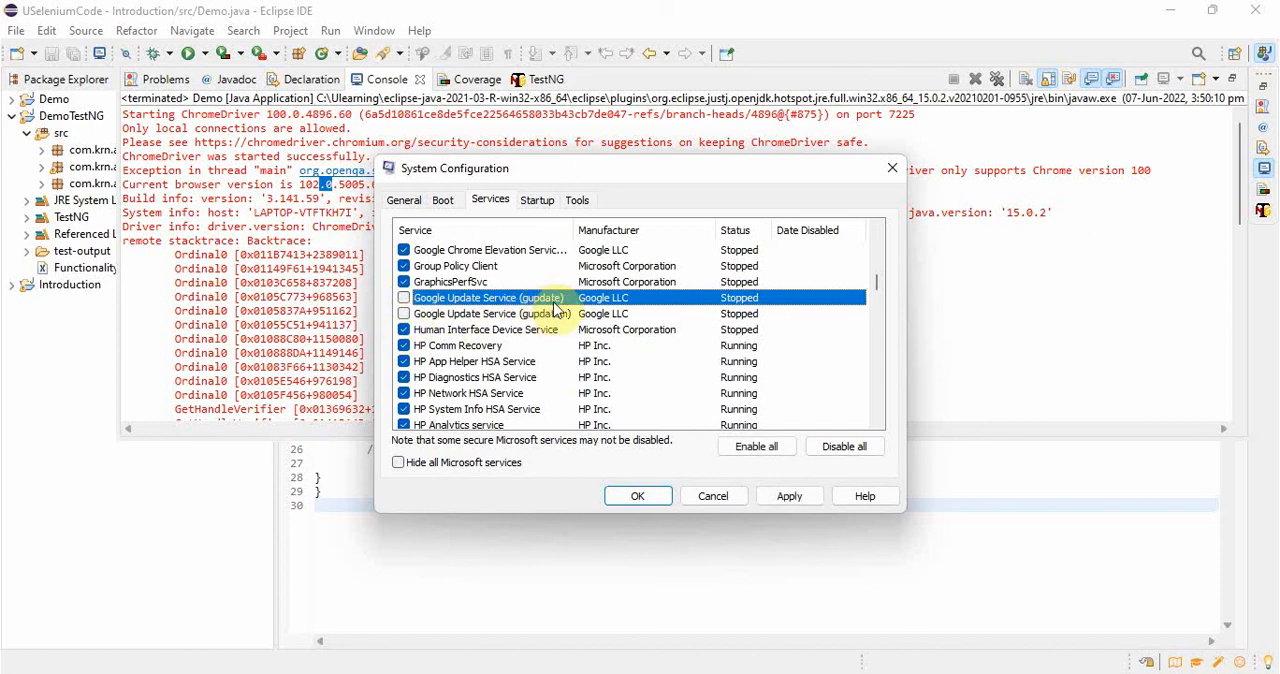
mouse_move(700, 366)
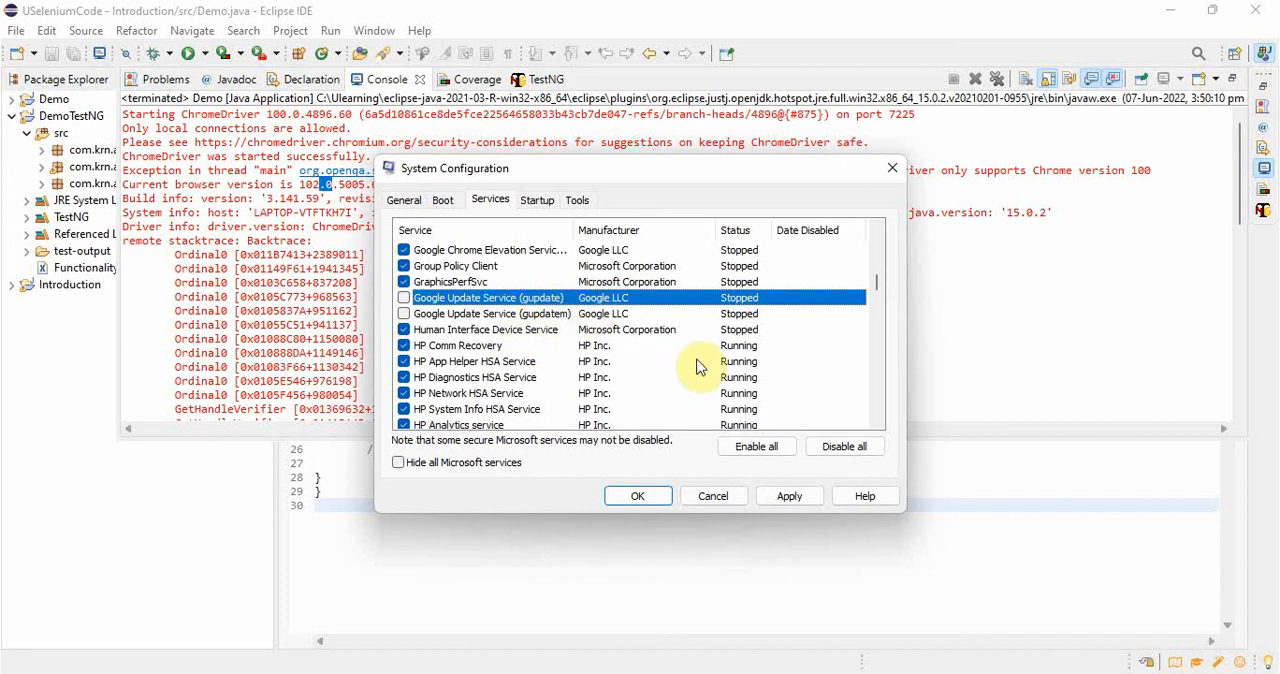
mouse_move(896, 284)
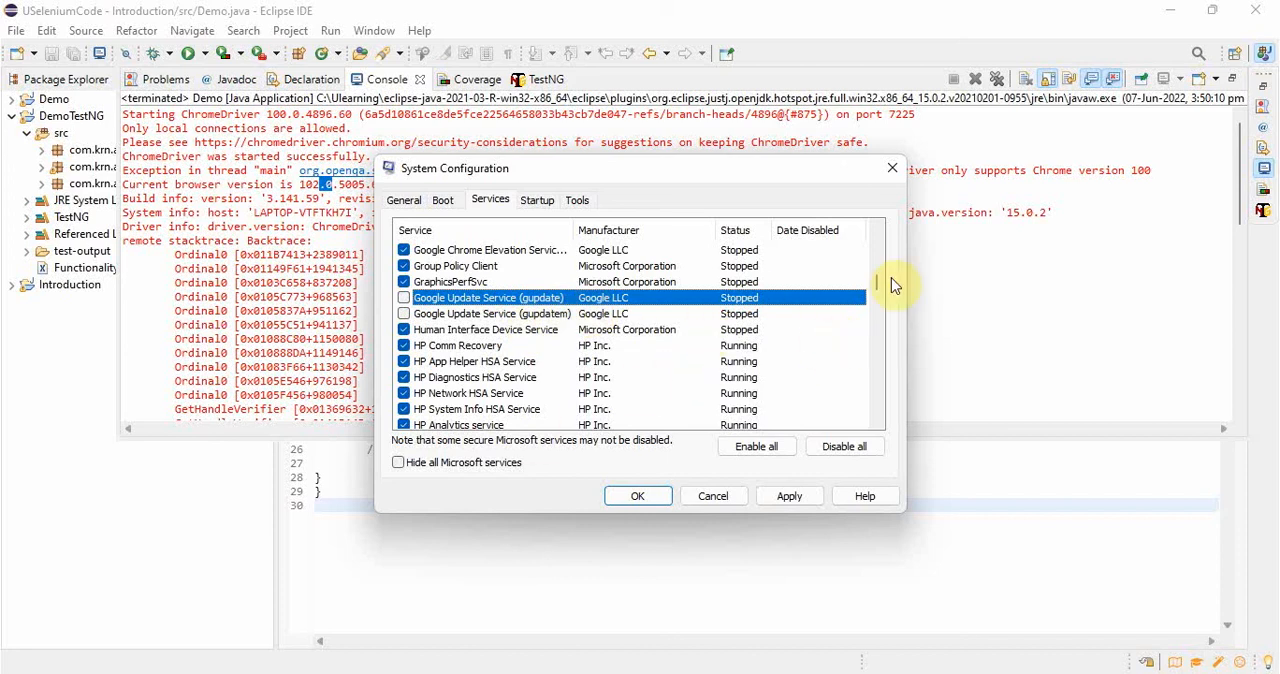
mouse_move(636, 496)
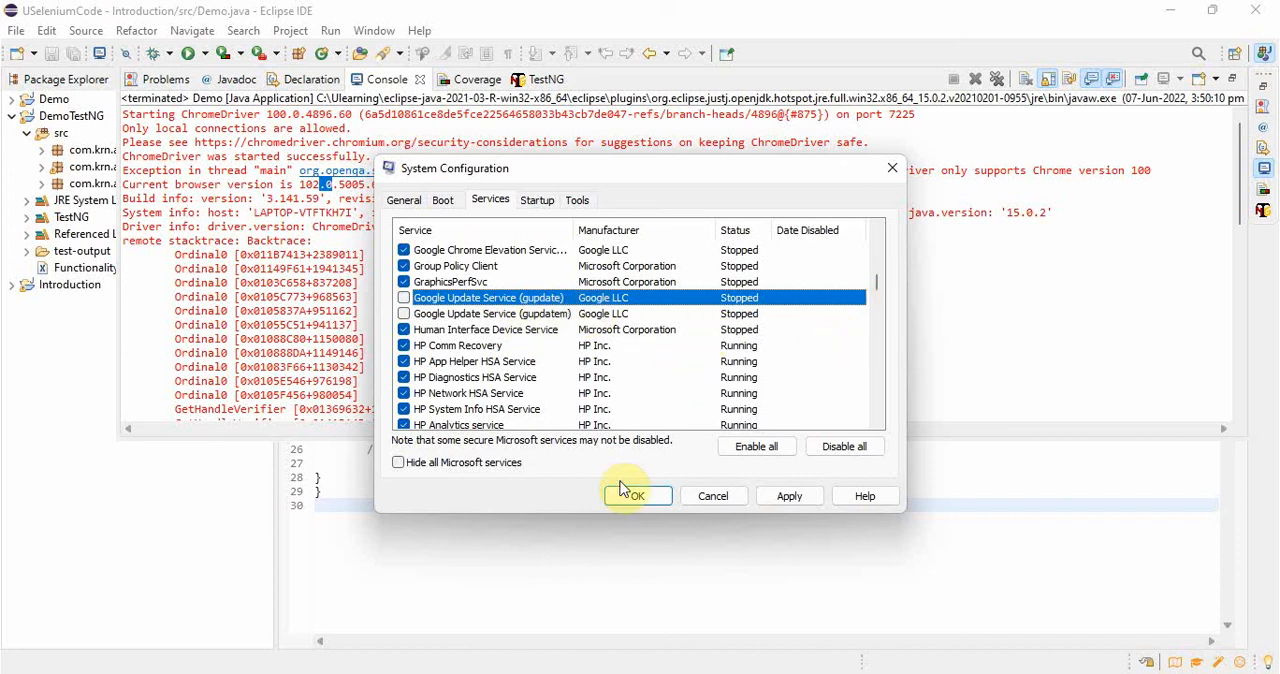
mouse_move(790, 496)
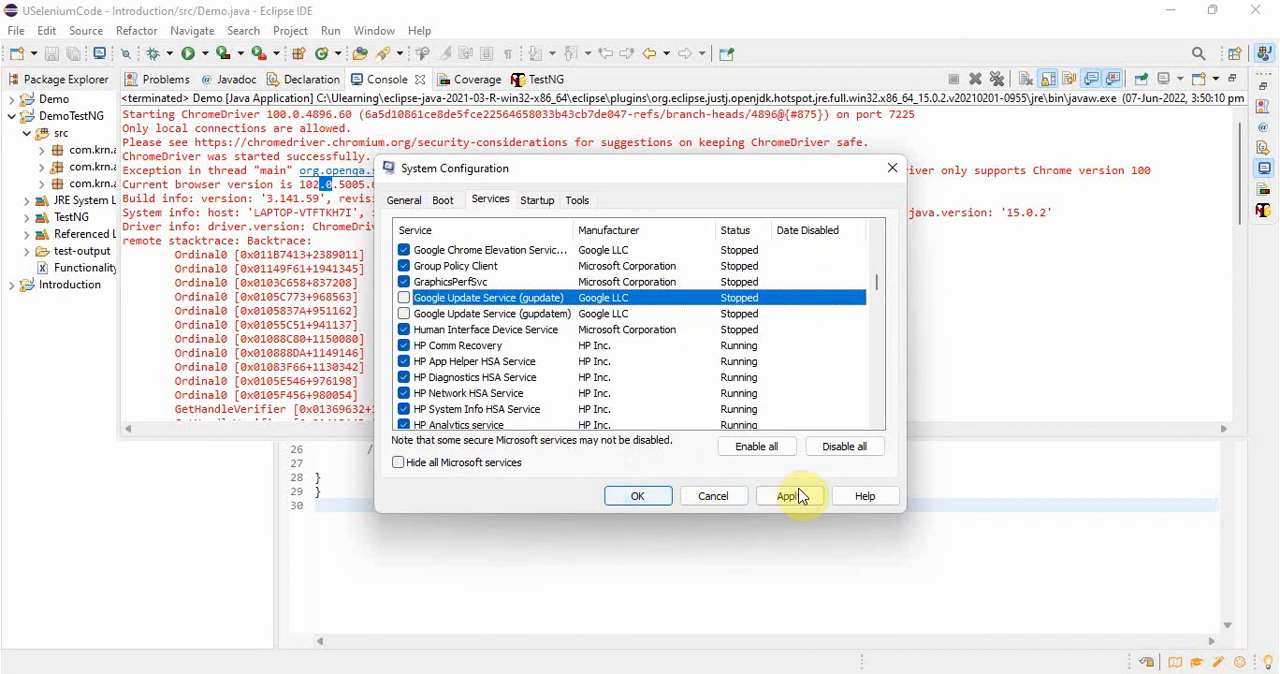
left_click(788, 496)
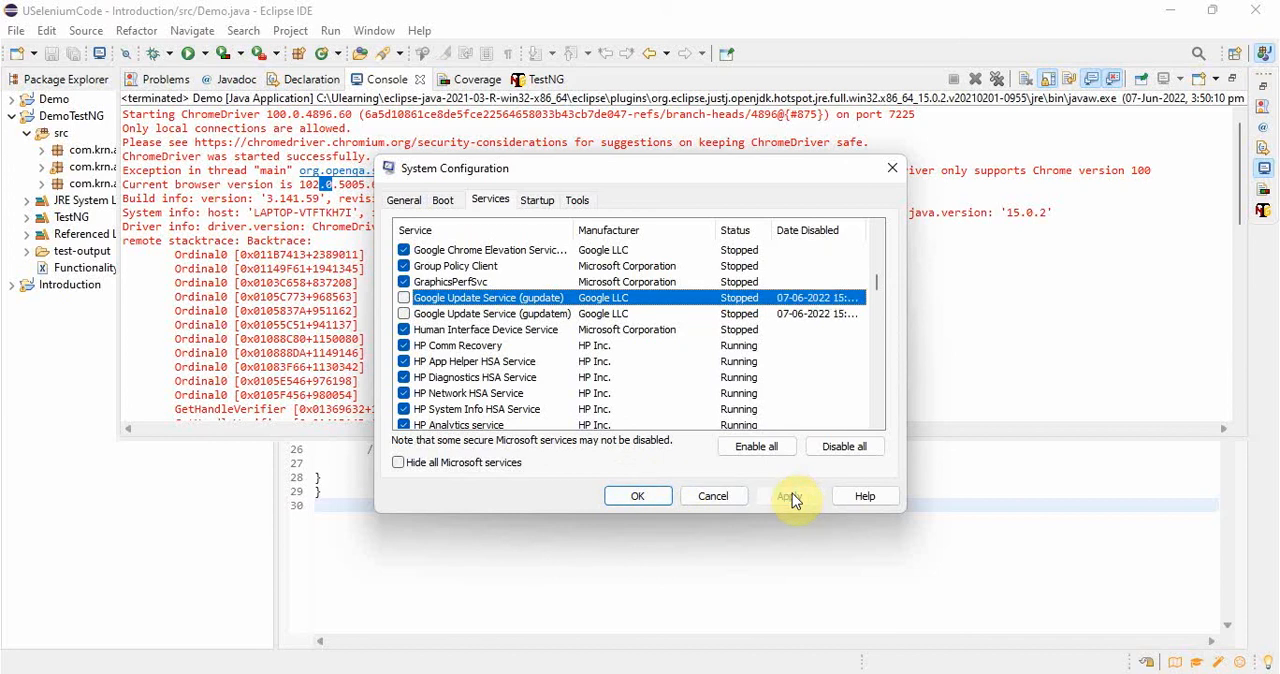
left_click(788, 496)
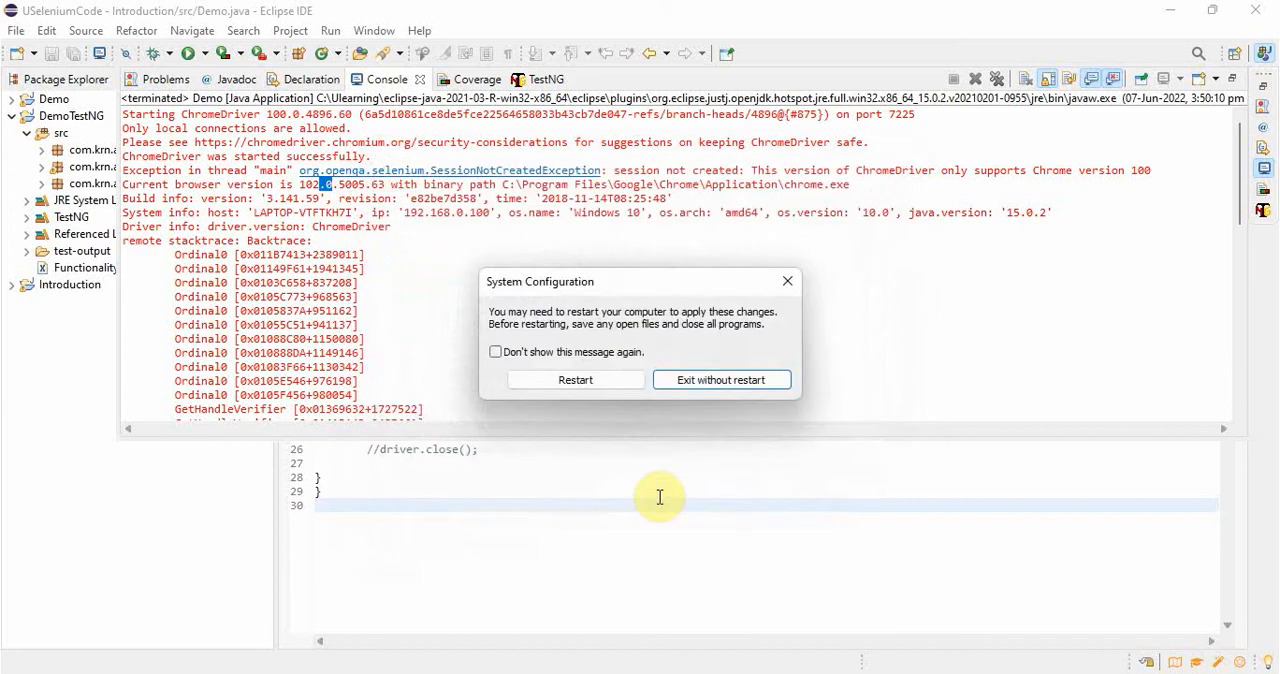